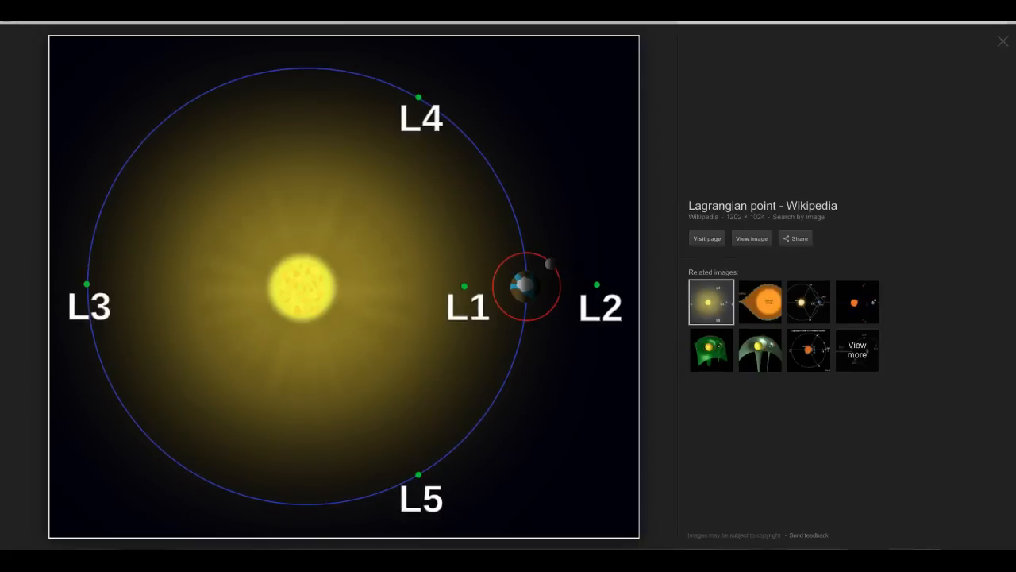
pyautogui.moveTo(250, 103)
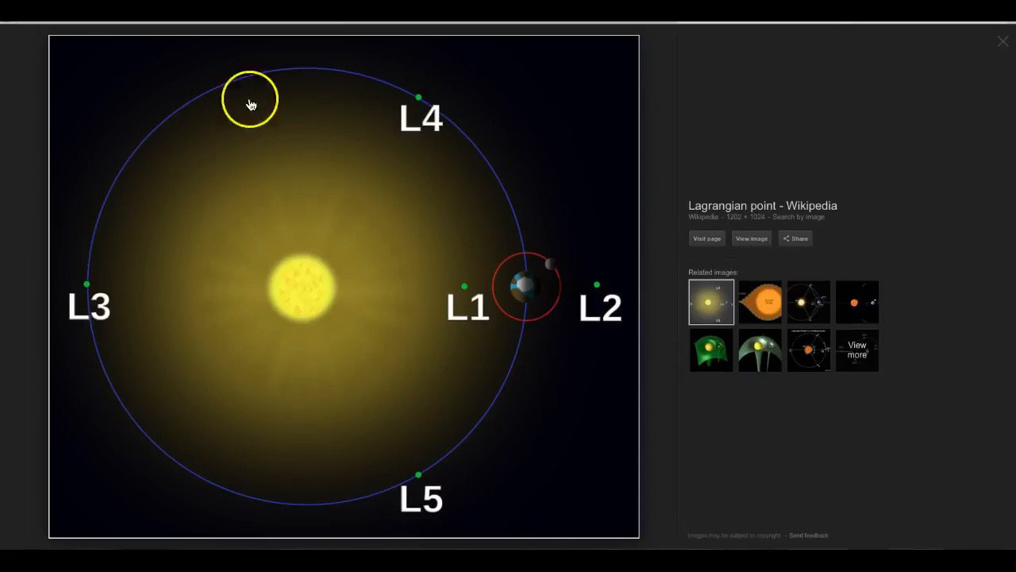
pyautogui.moveTo(353, 380)
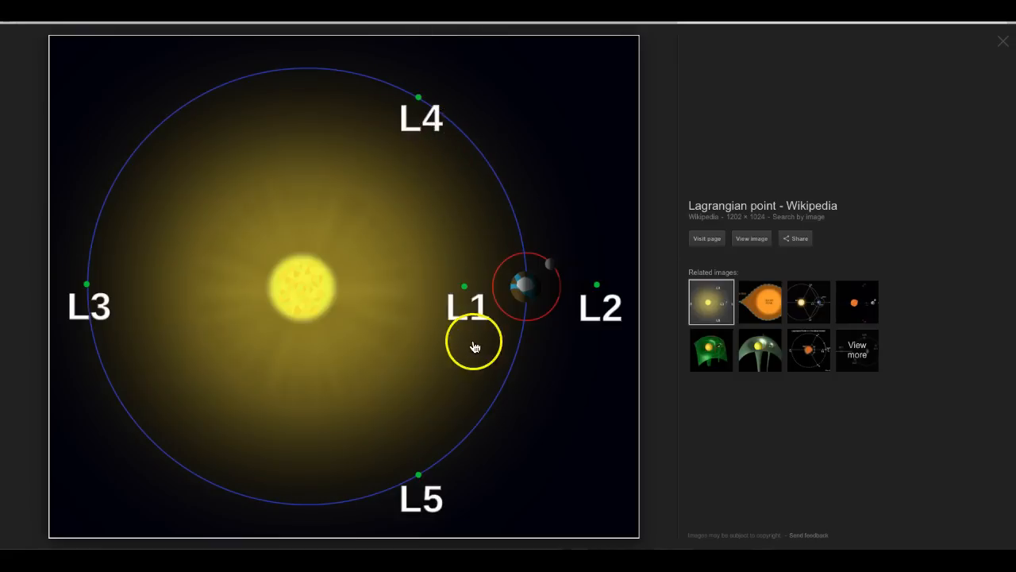
pyautogui.moveTo(421, 93)
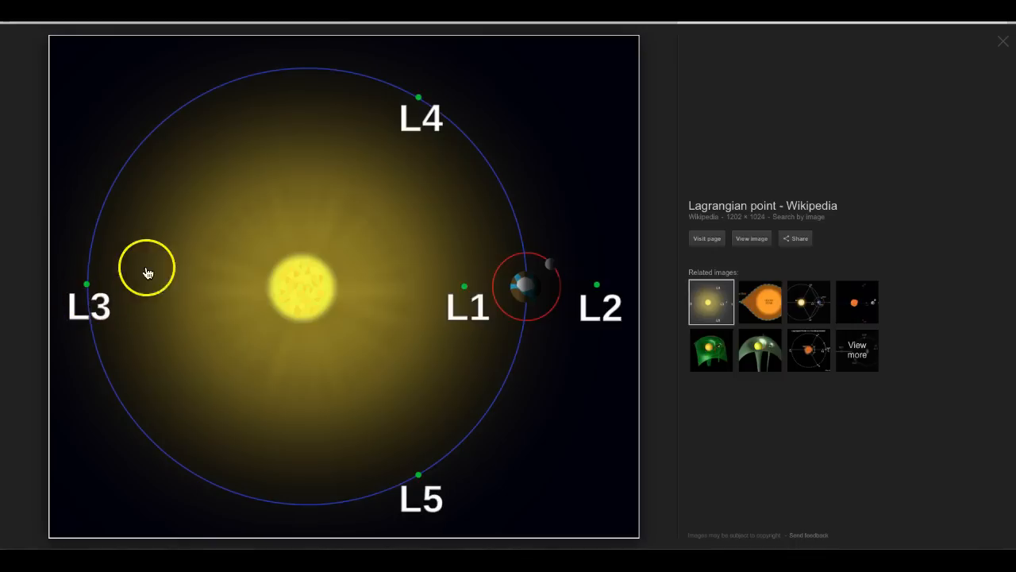
pyautogui.moveTo(399, 147)
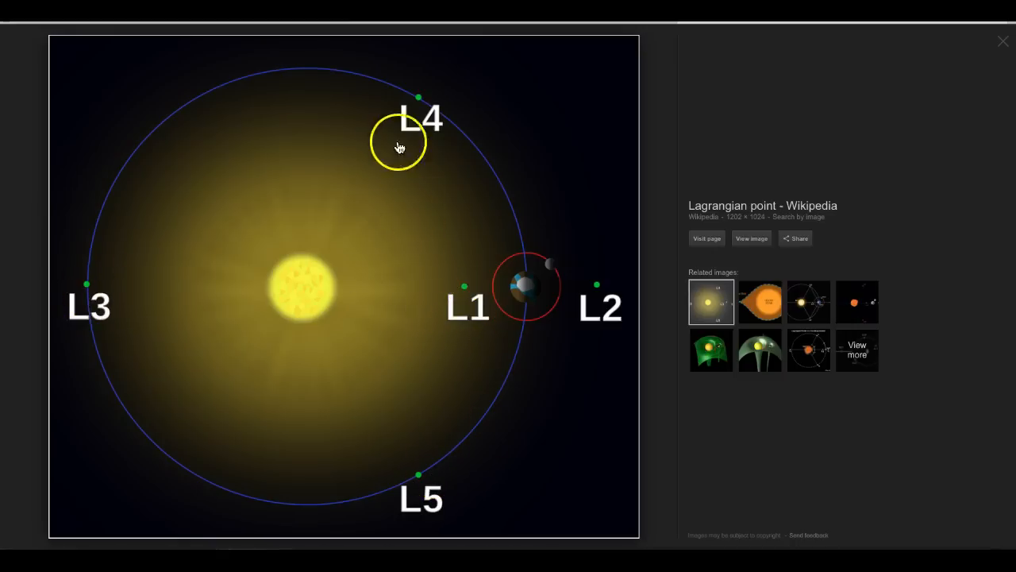
pyautogui.moveTo(528, 308)
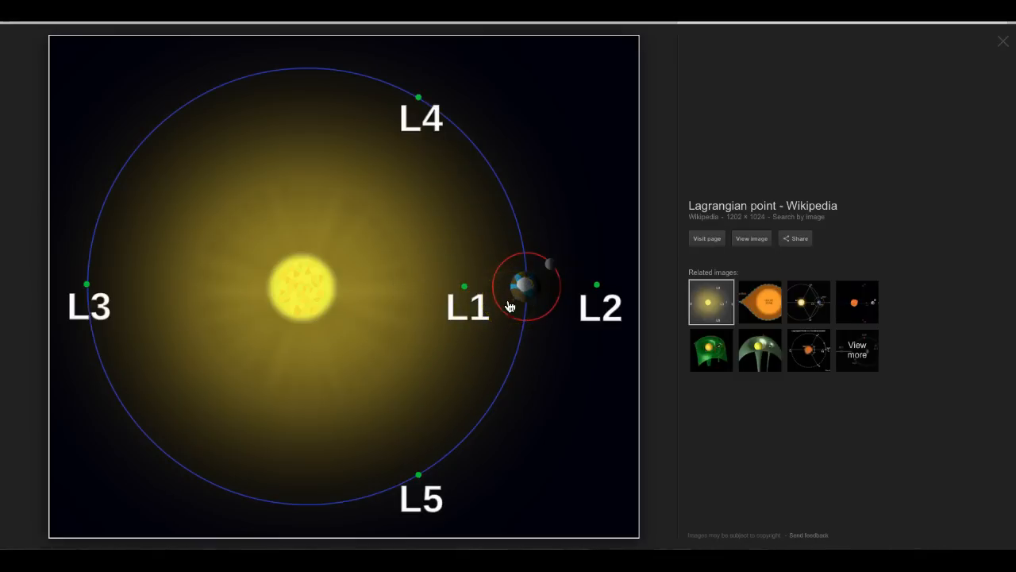
pyautogui.moveTo(439, 475)
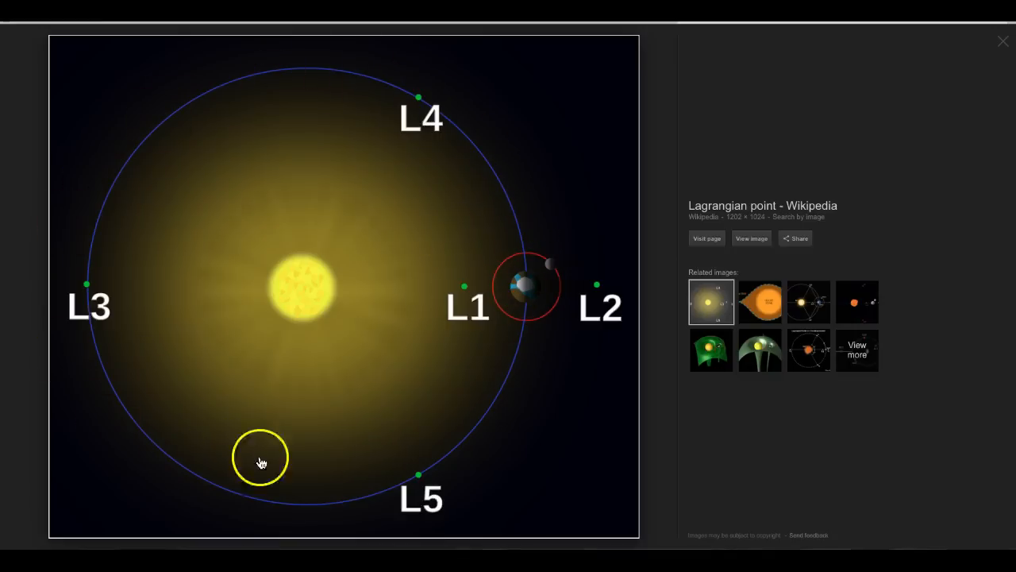
pyautogui.moveTo(524, 390)
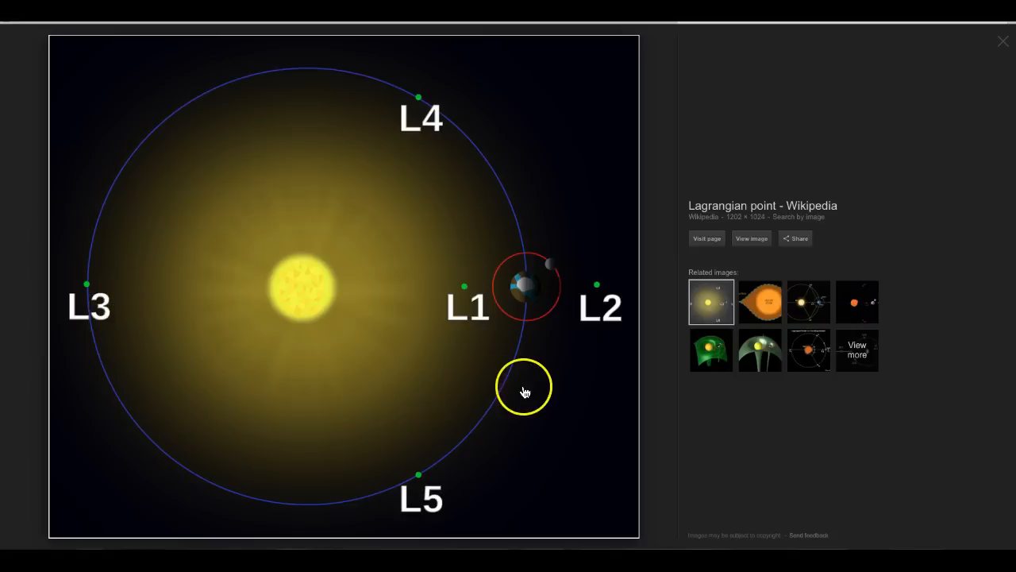
pyautogui.moveTo(427, 486)
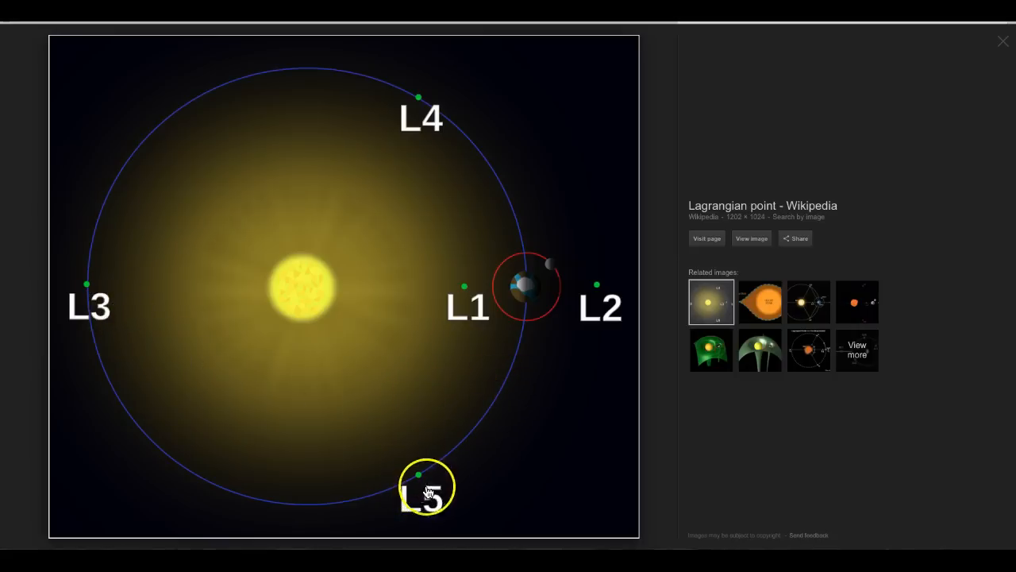
pyautogui.moveTo(820, 57)
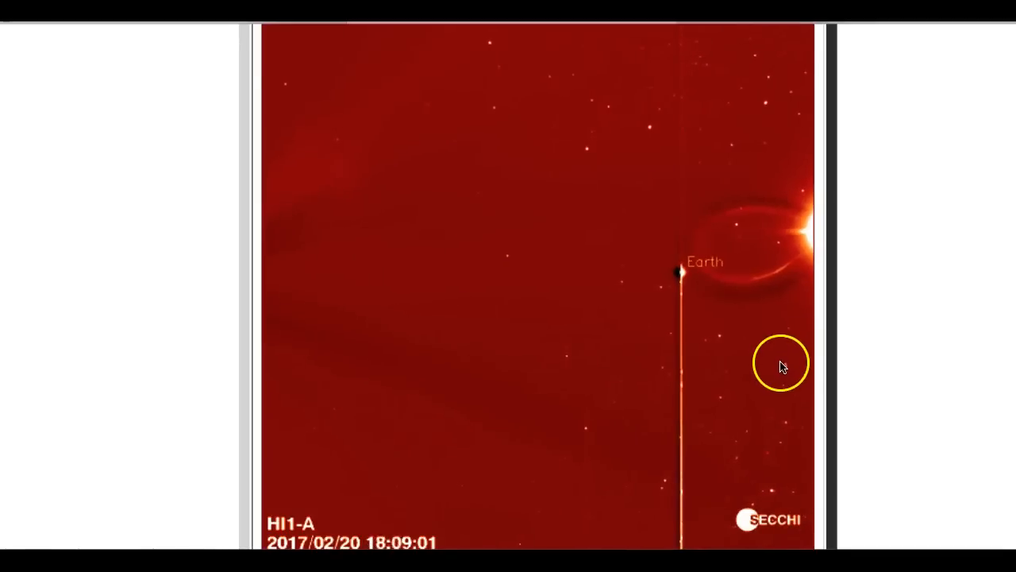
pyautogui.moveTo(822, 257)
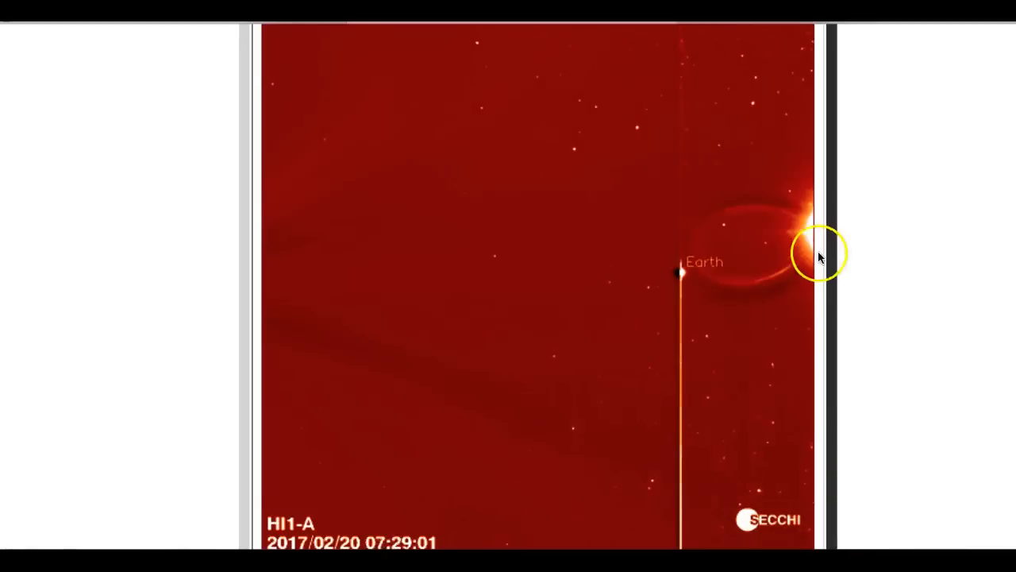
pyautogui.moveTo(679, 278)
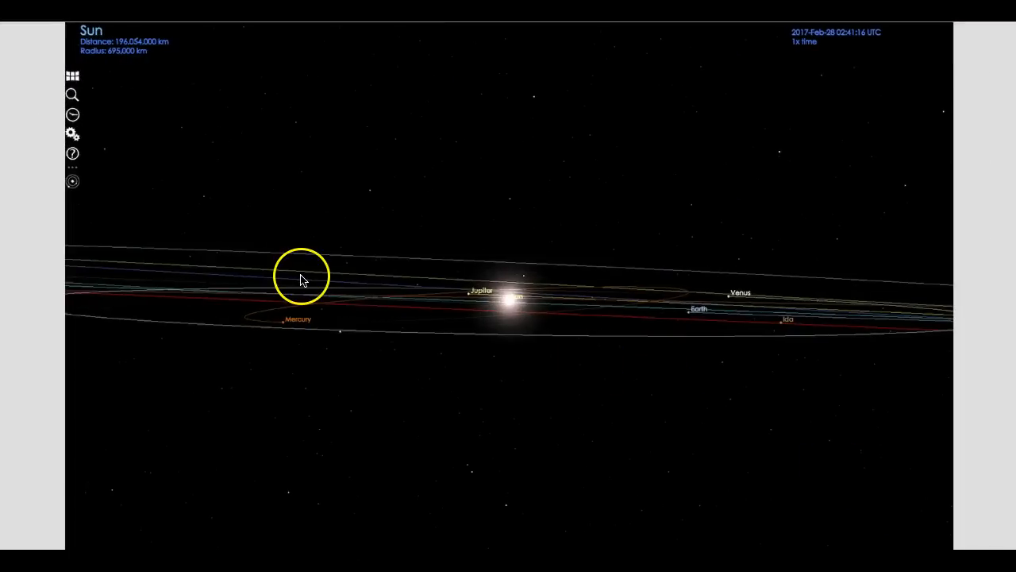
pyautogui.moveTo(575, 356)
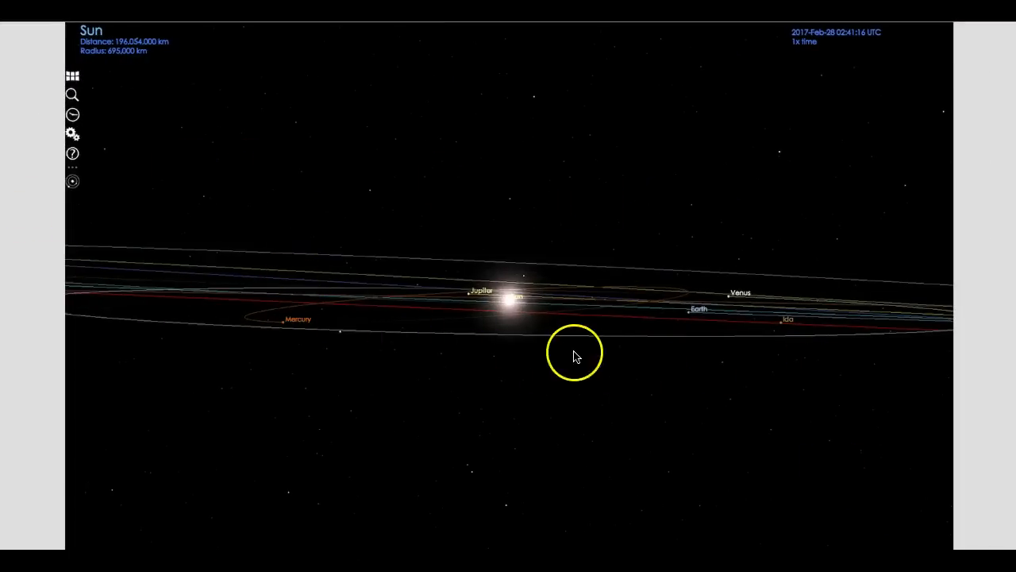
pyautogui.moveTo(759, 375)
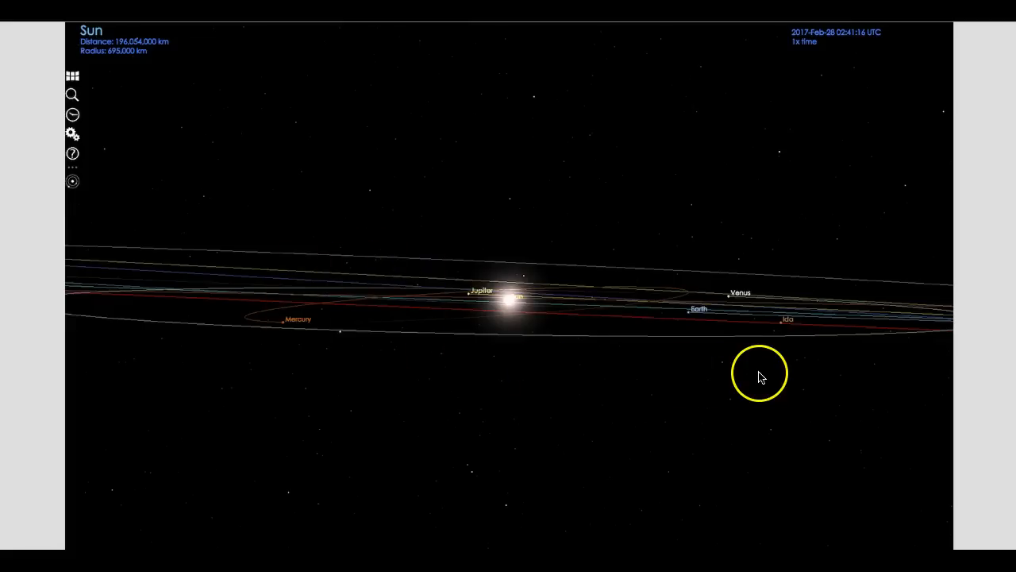
pyautogui.moveTo(418, 275)
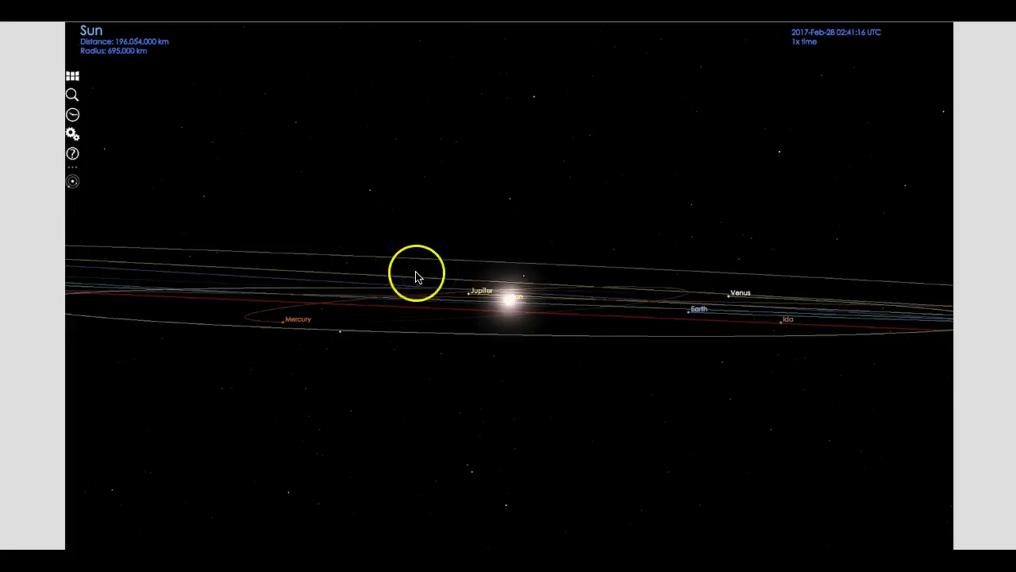
pyautogui.moveTo(356, 331)
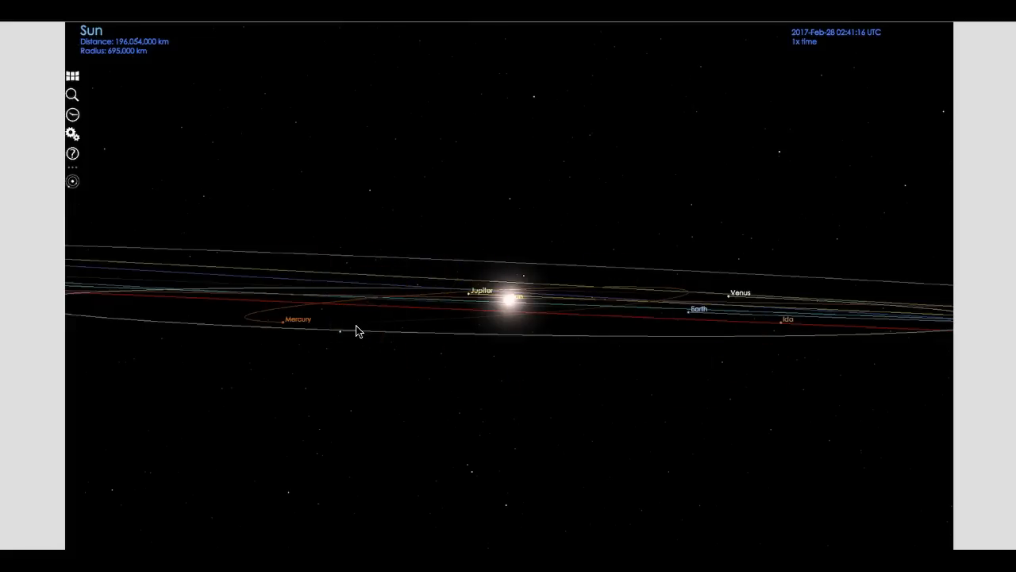
# Rotate the camera around the Sun to tilt the orbits, showing Venus and Earth.
pyautogui.click(431, 329)
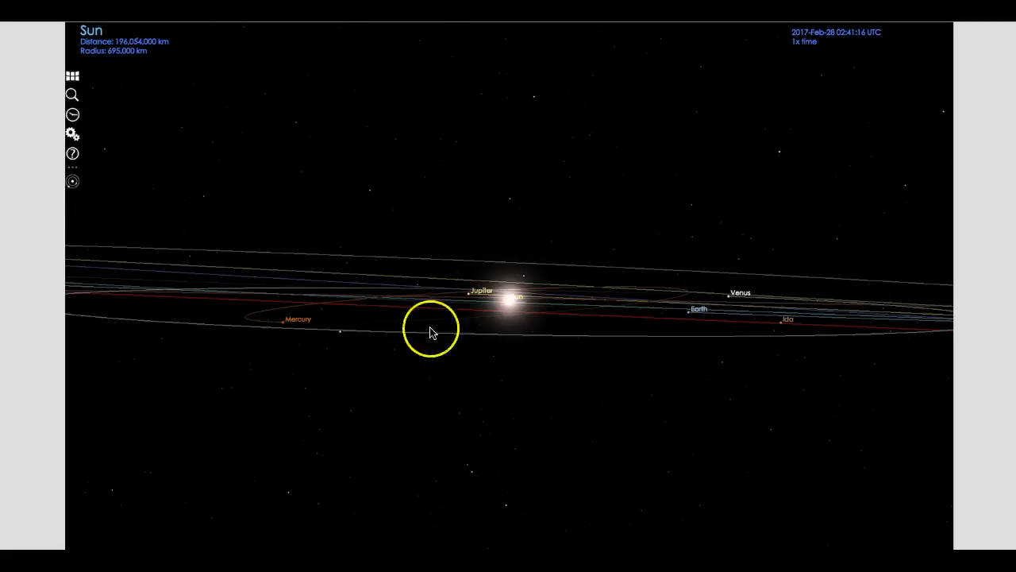
pyautogui.moveTo(465, 345)
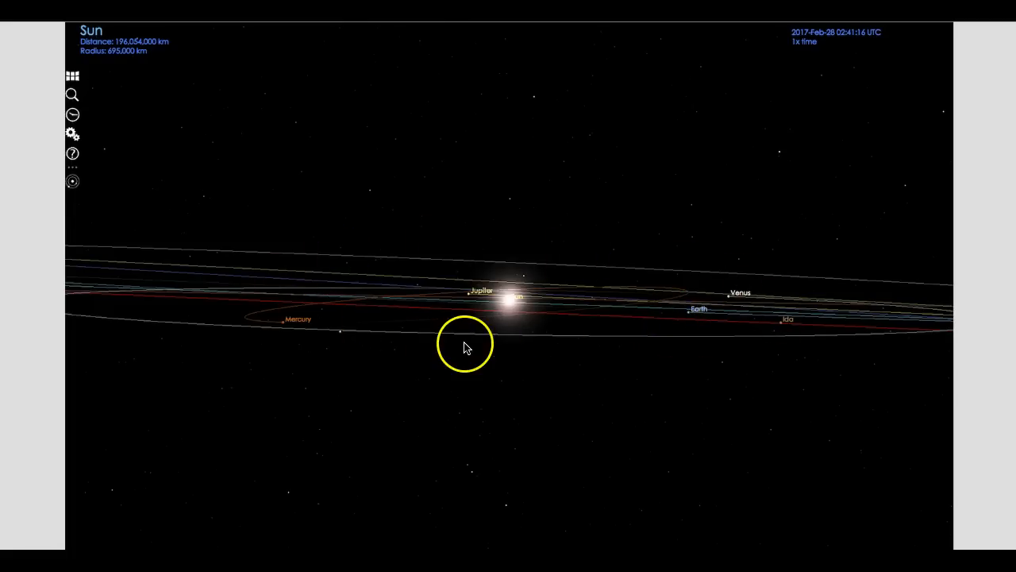
pyautogui.moveTo(642, 314)
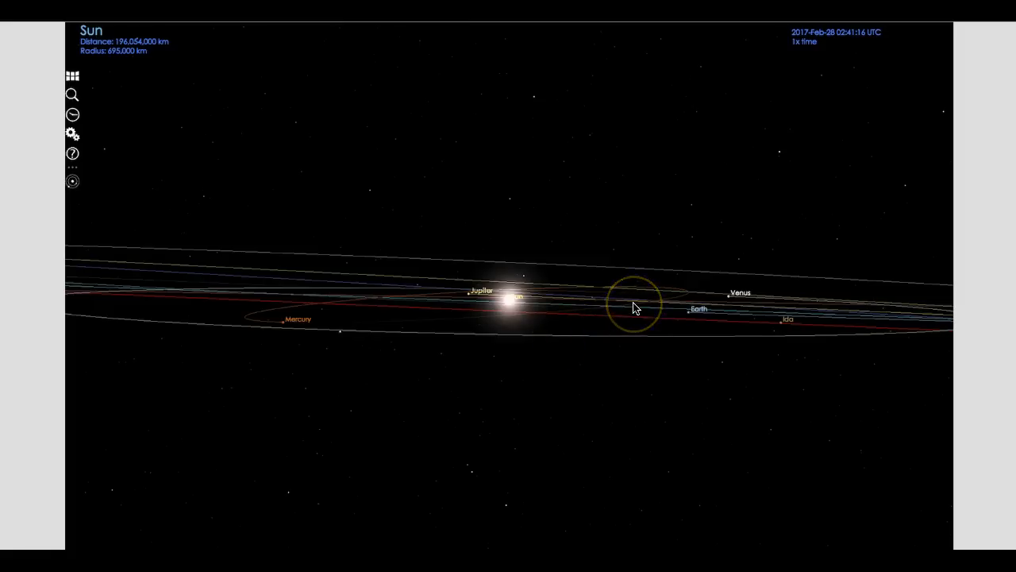
pyautogui.moveTo(691, 315)
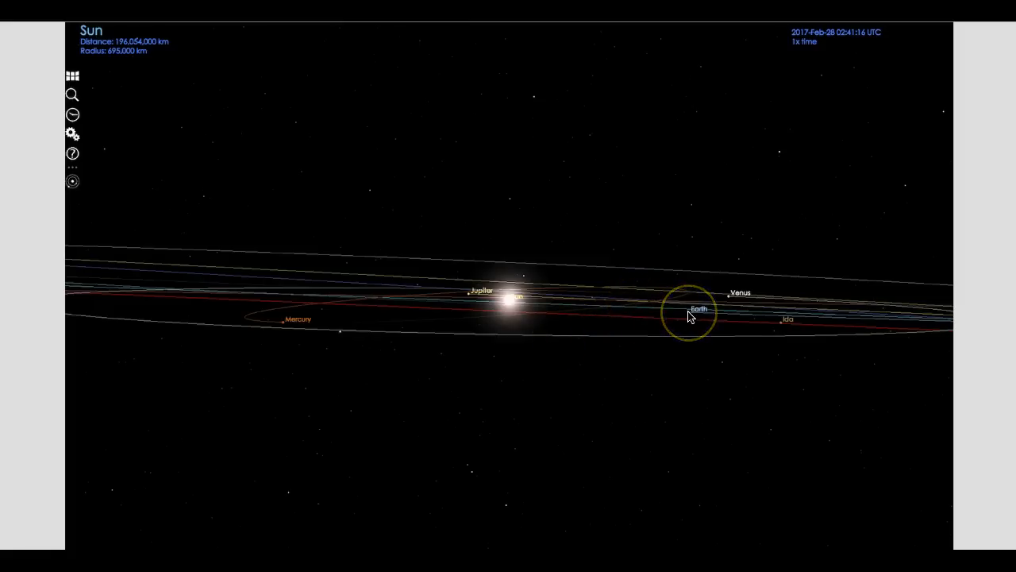
pyautogui.moveTo(520, 388)
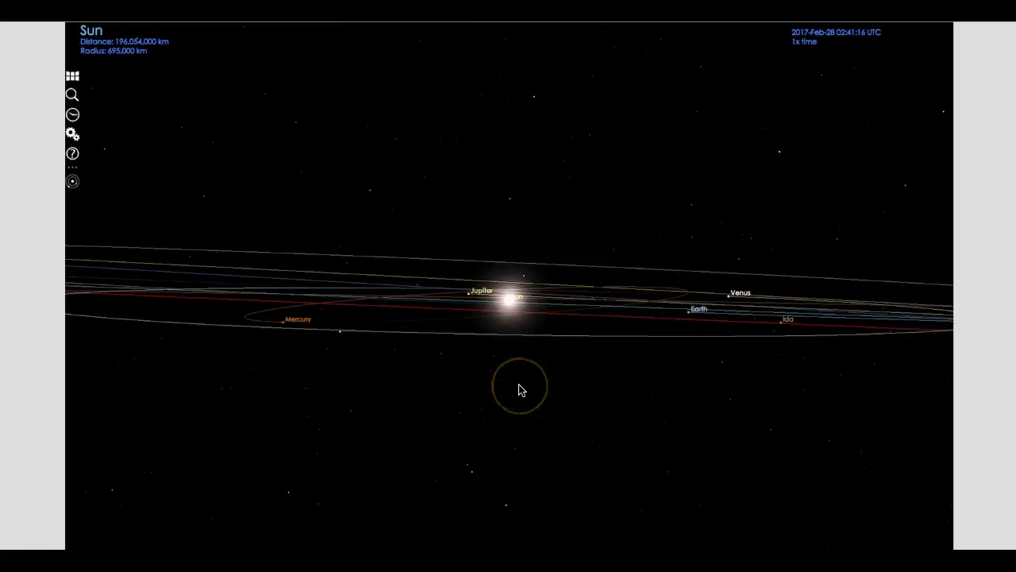
pyautogui.moveTo(792, 502)
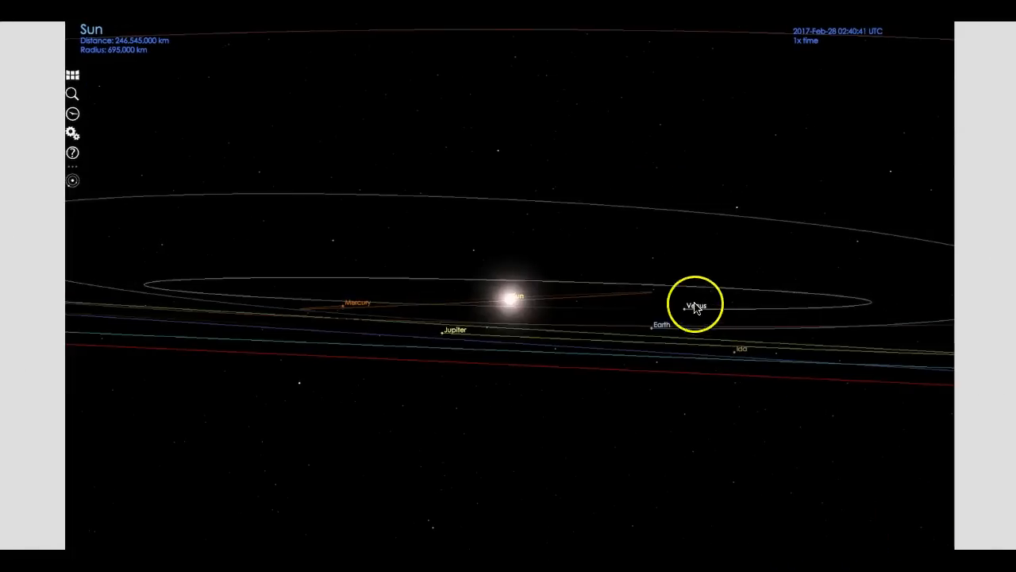
pyautogui.click(512, 305)
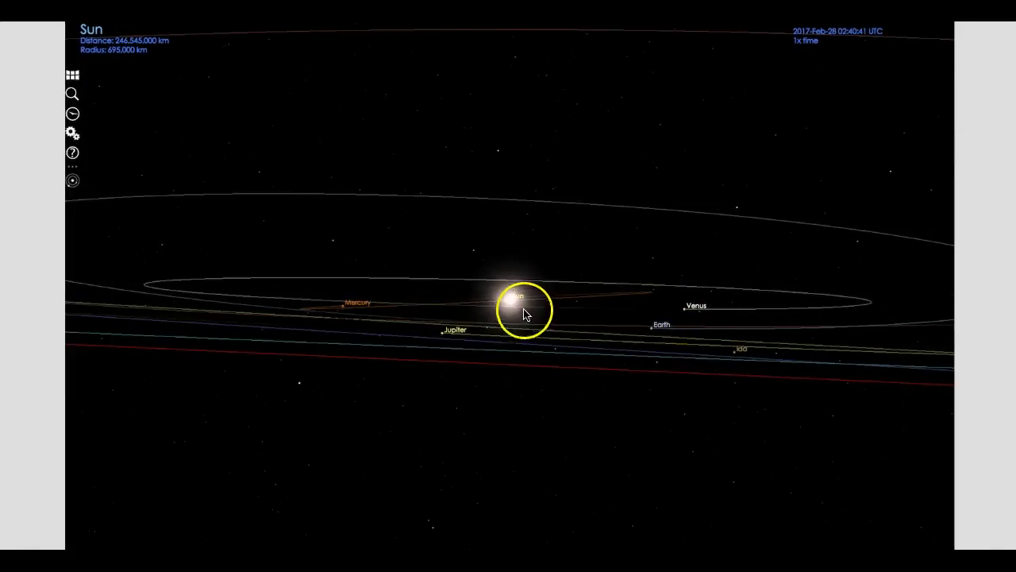
pyautogui.moveTo(666, 365)
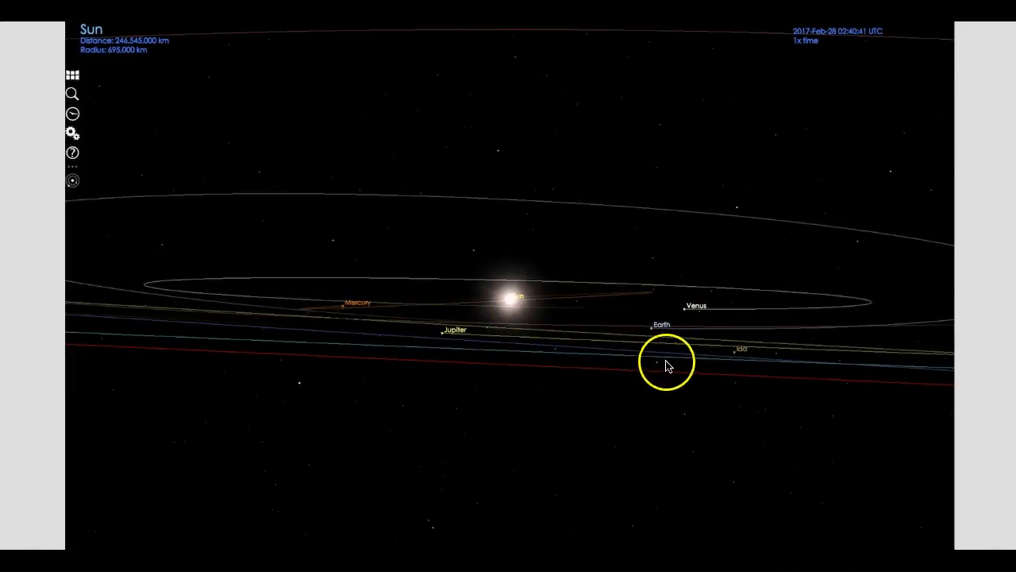
pyautogui.moveTo(611, 355)
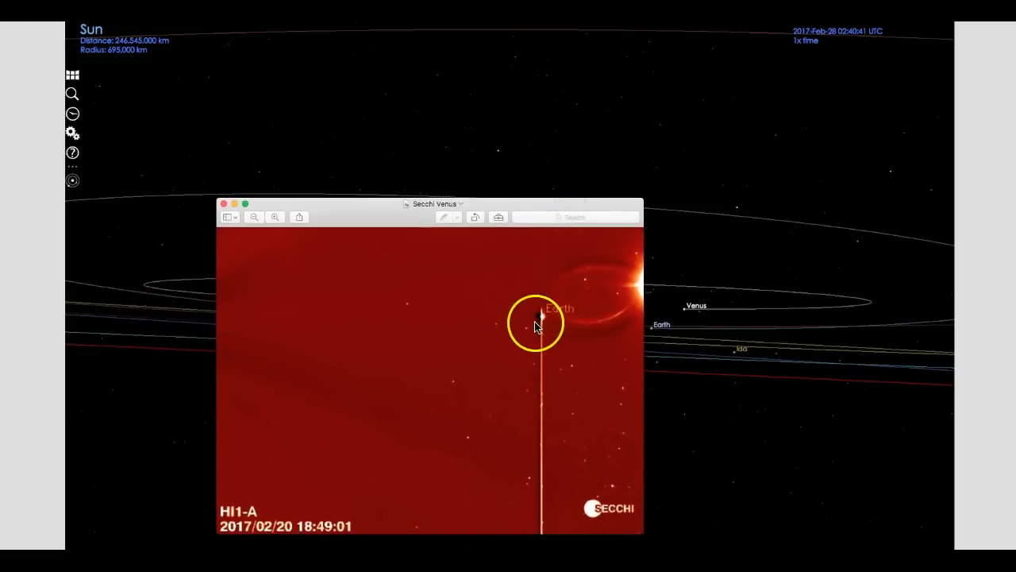
pyautogui.moveTo(691, 310)
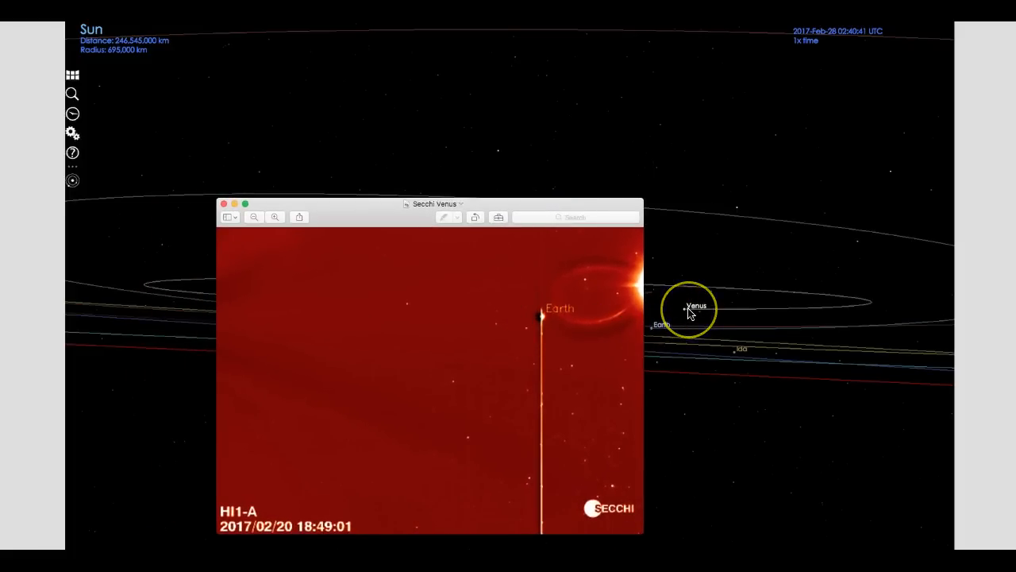
pyautogui.moveTo(214, 284)
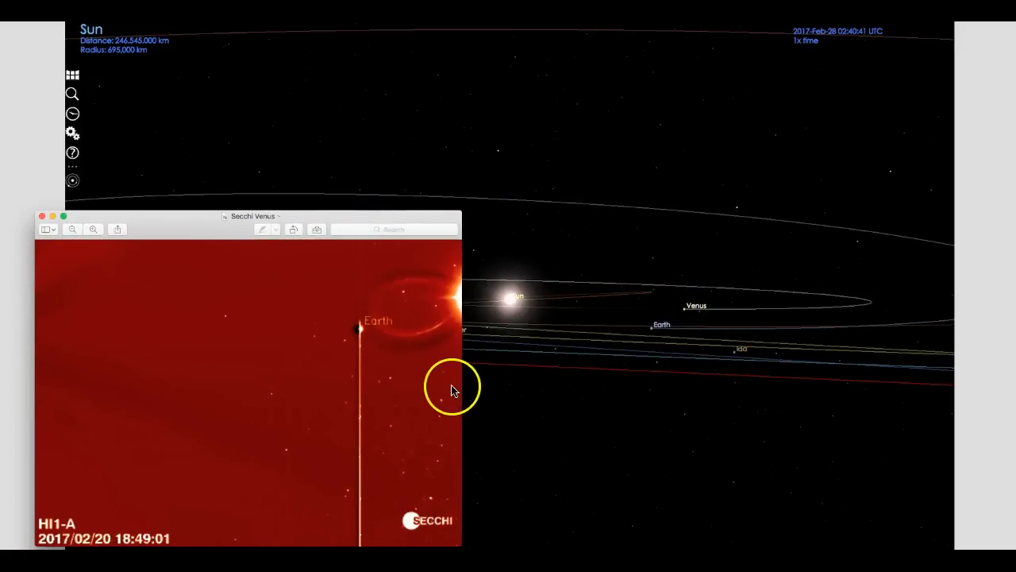
pyautogui.moveTo(465, 308)
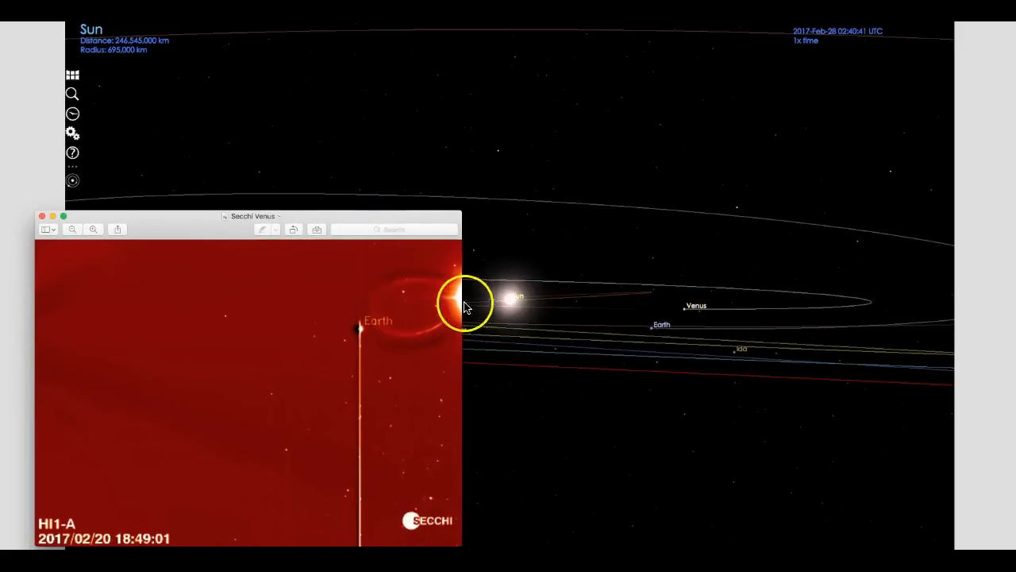
pyautogui.moveTo(689, 308)
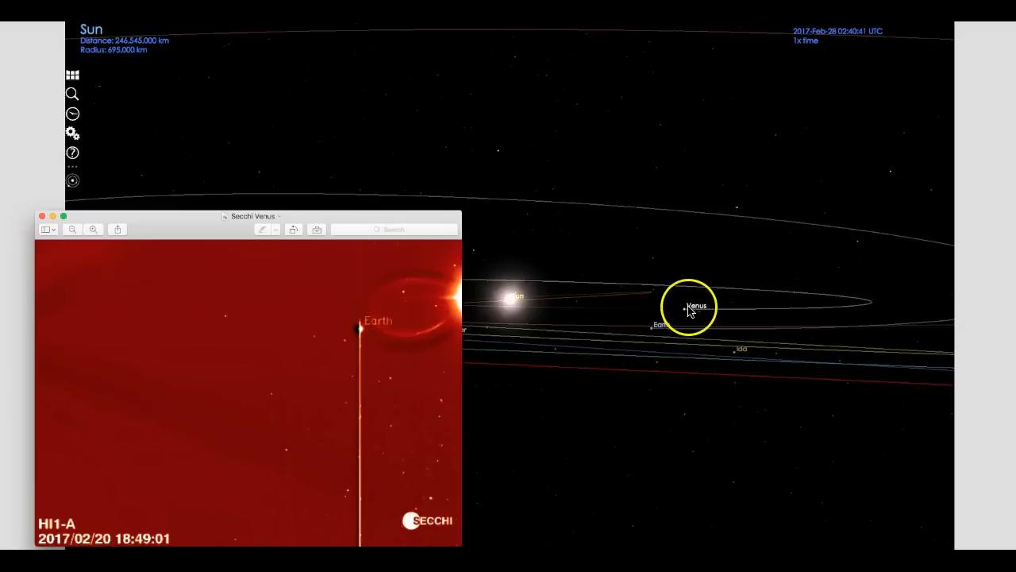
pyautogui.moveTo(411, 306)
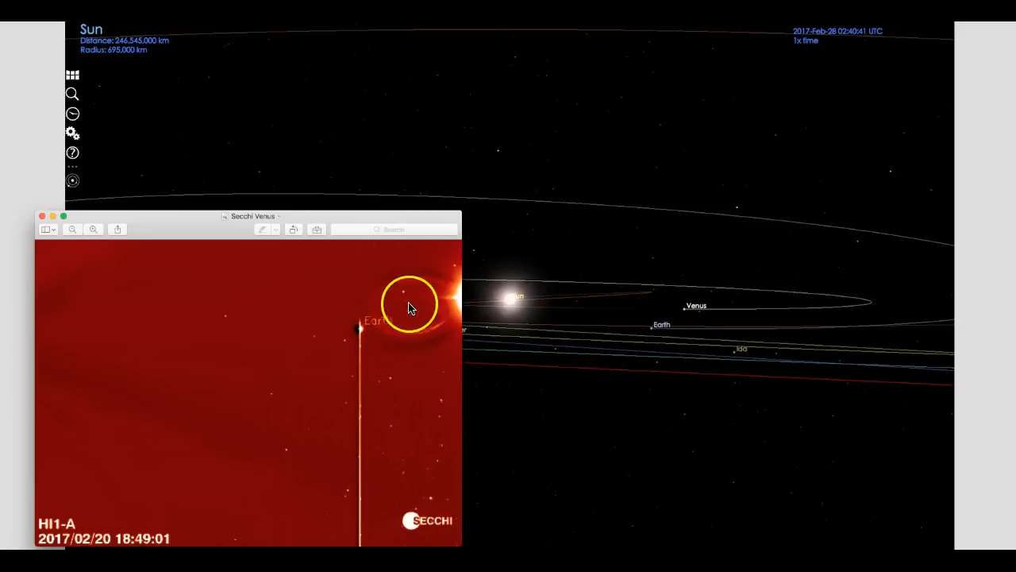
pyautogui.moveTo(477, 286)
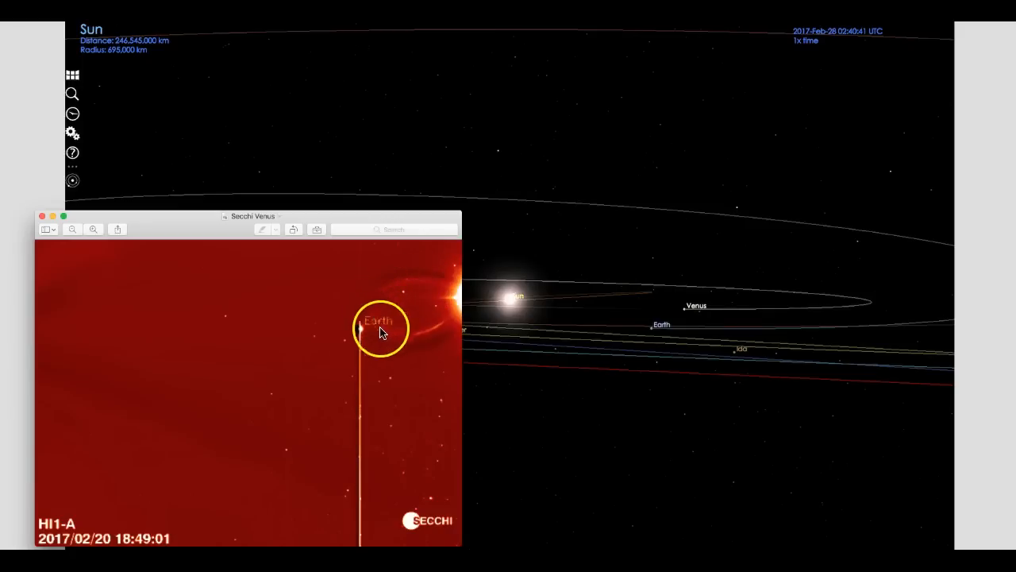
pyautogui.moveTo(421, 373)
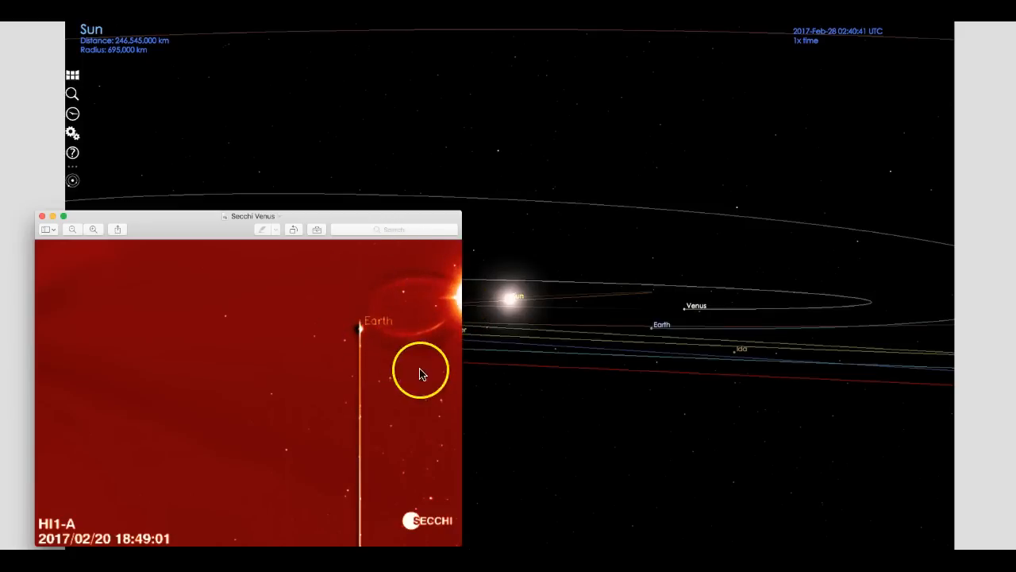
pyautogui.moveTo(55, 217)
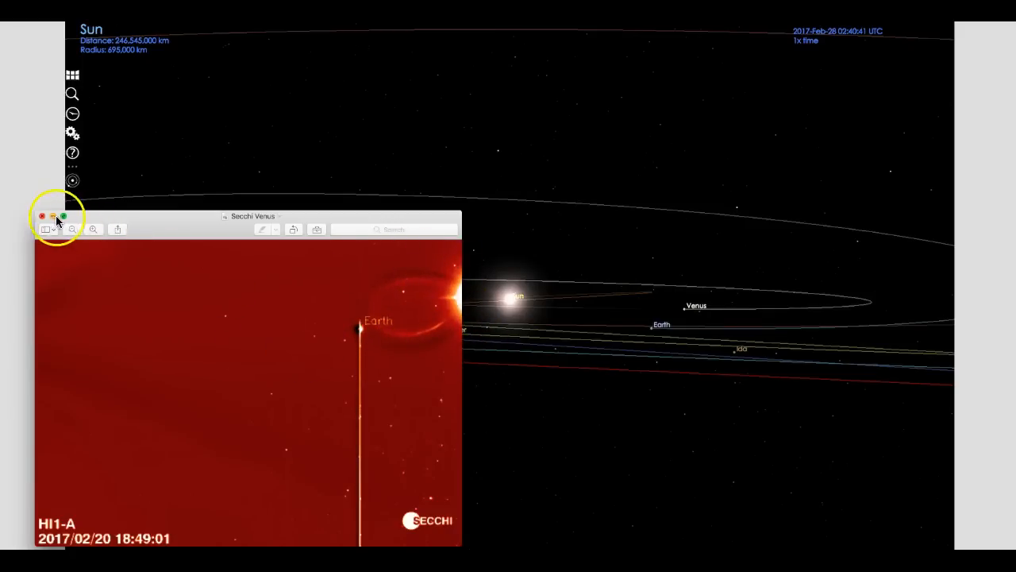
# Hide the SECCHI HI-1A Preview window, inspect Venus, briefly bring the image back, then hide it again.
pyautogui.click(42, 215)
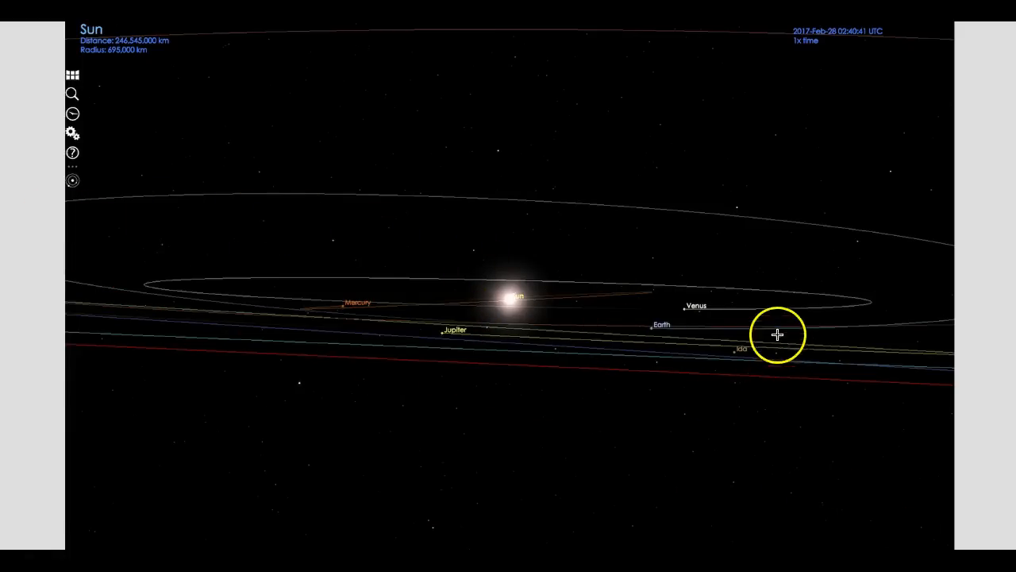
pyautogui.moveTo(687, 284)
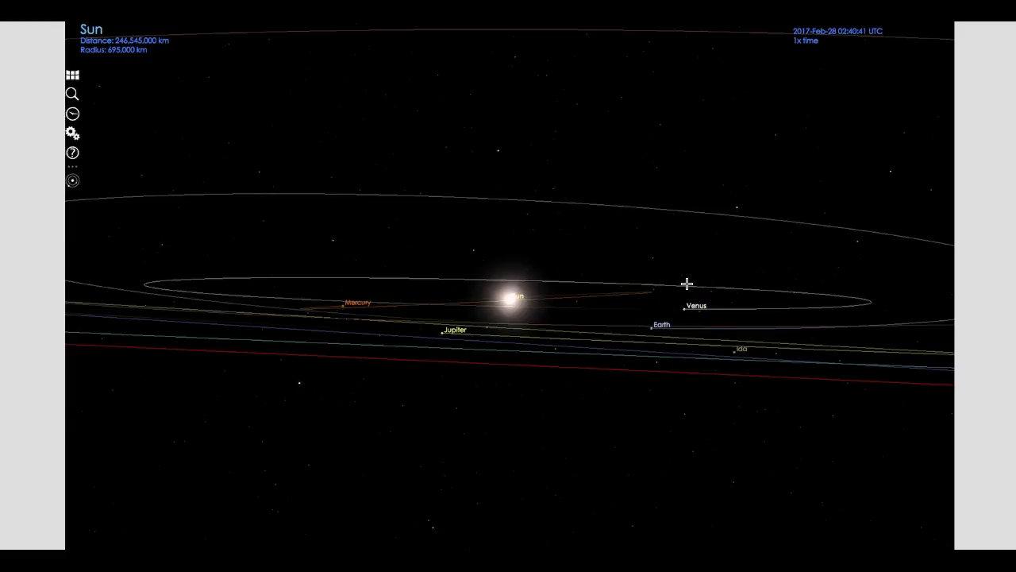
pyautogui.click(686, 283)
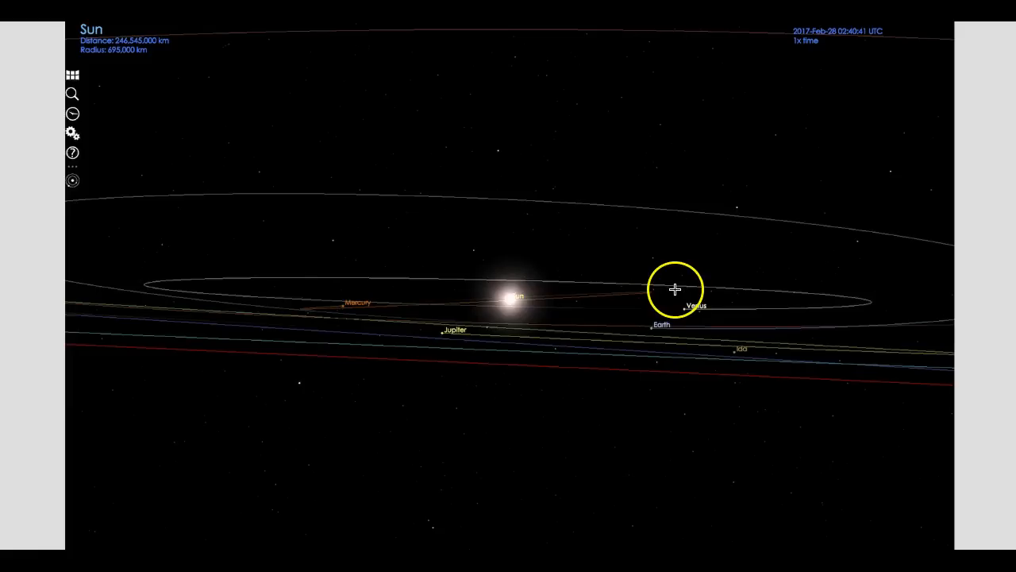
pyautogui.moveTo(675, 288)
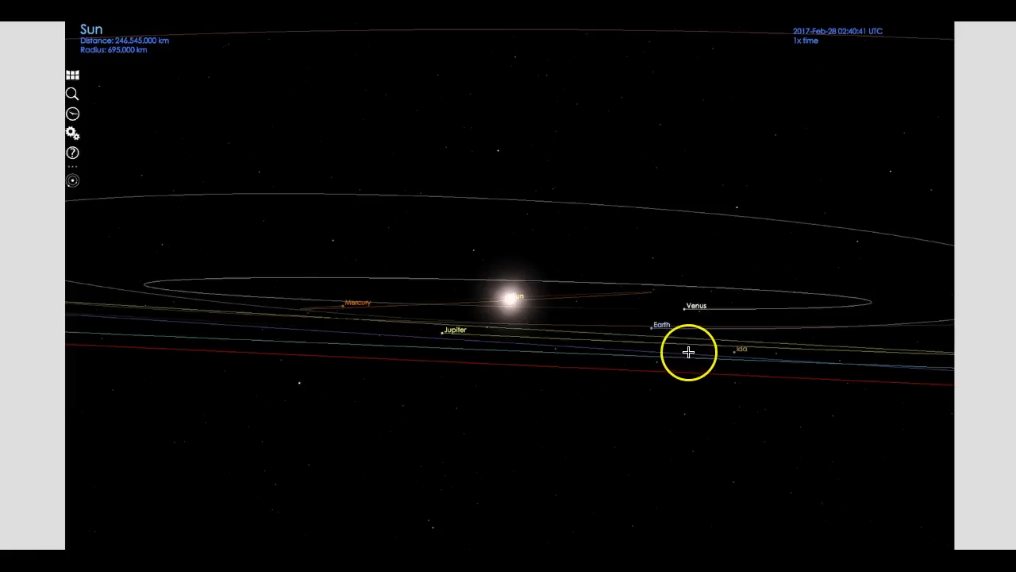
pyautogui.moveTo(829, 451)
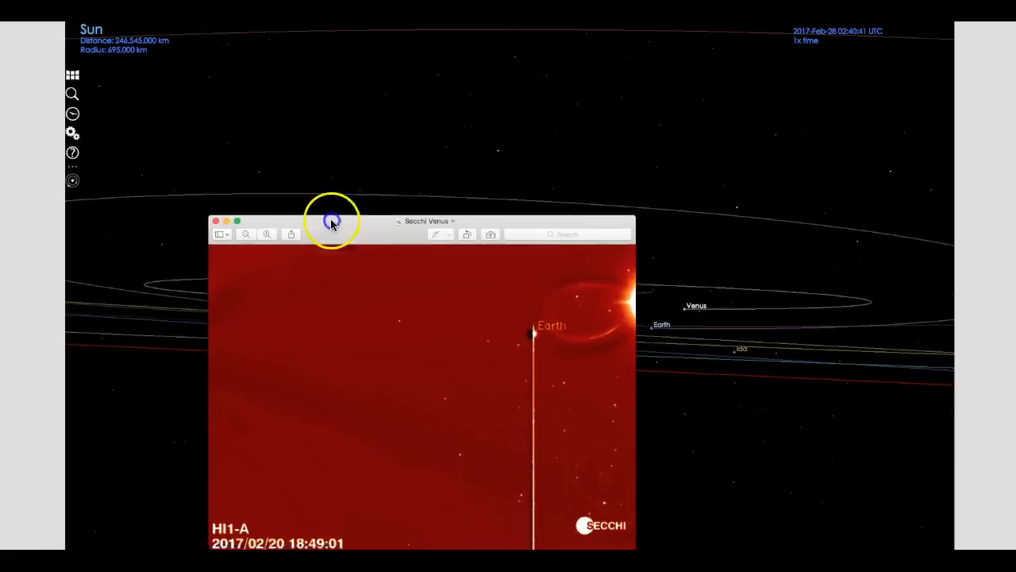
pyautogui.moveTo(332, 221); pyautogui.dragTo(167, 202)
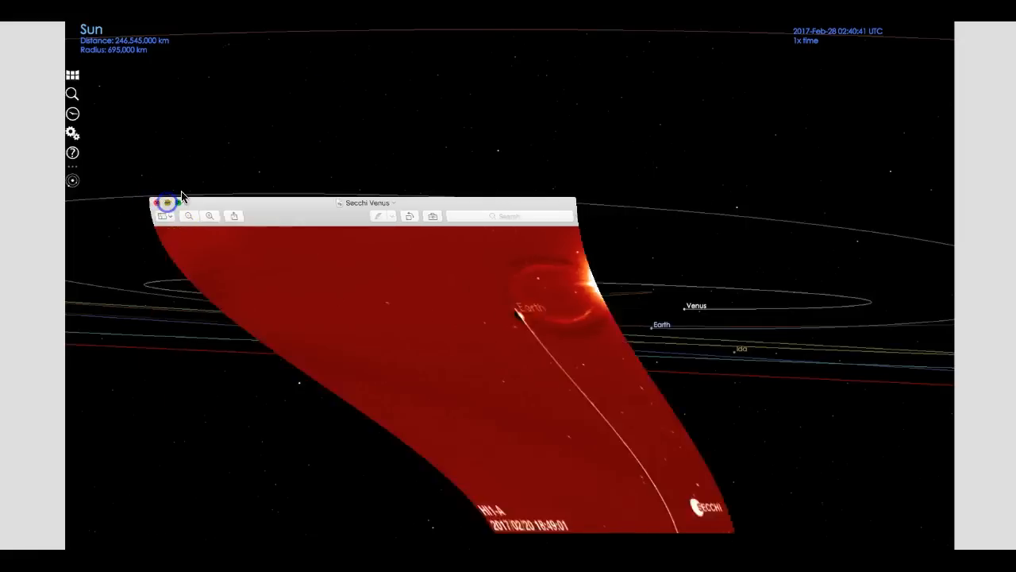
pyautogui.click(167, 203)
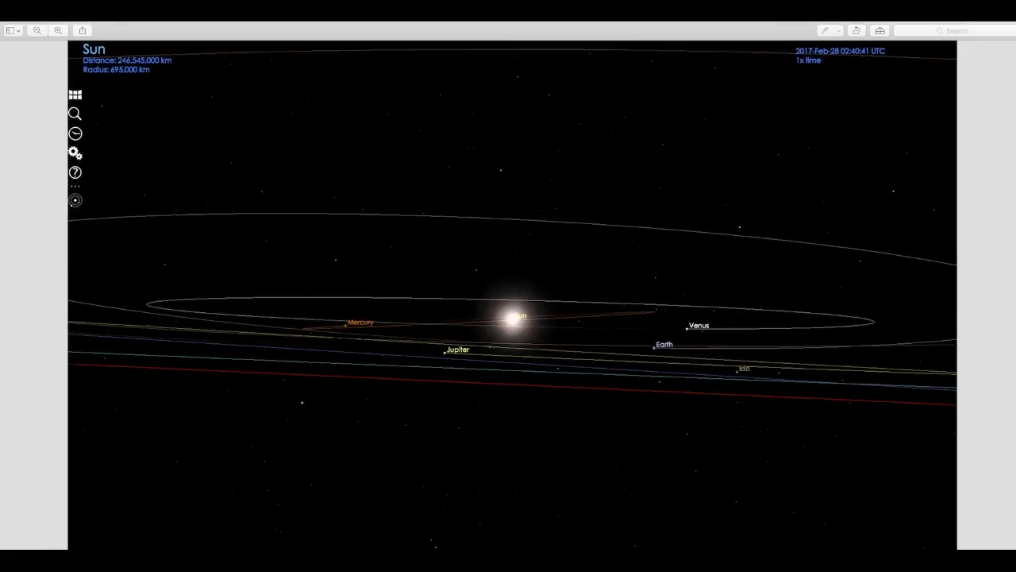